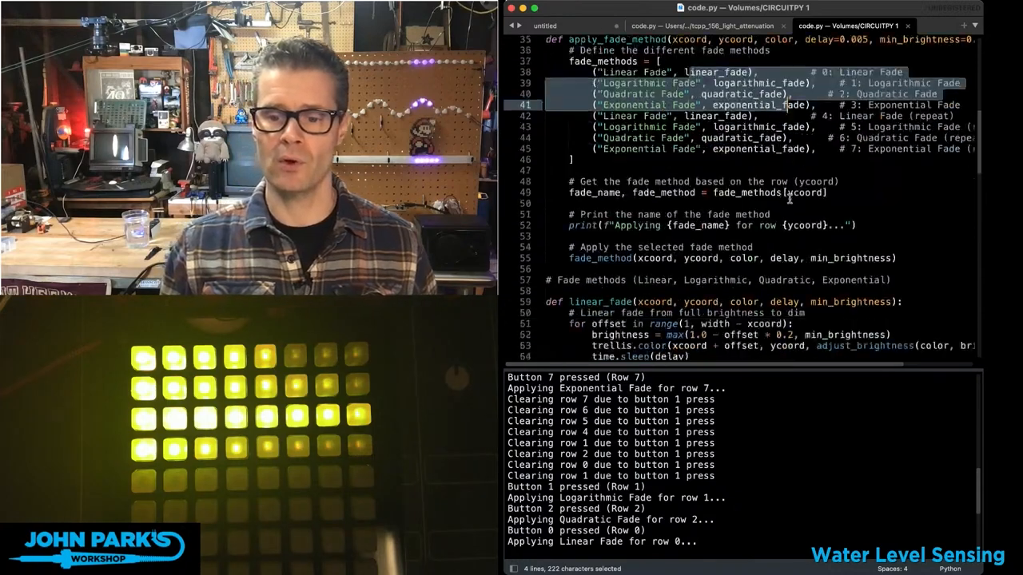
Scroll down to the fade function definitions and highlight the exponential_fade function name
scroll("down", 3)
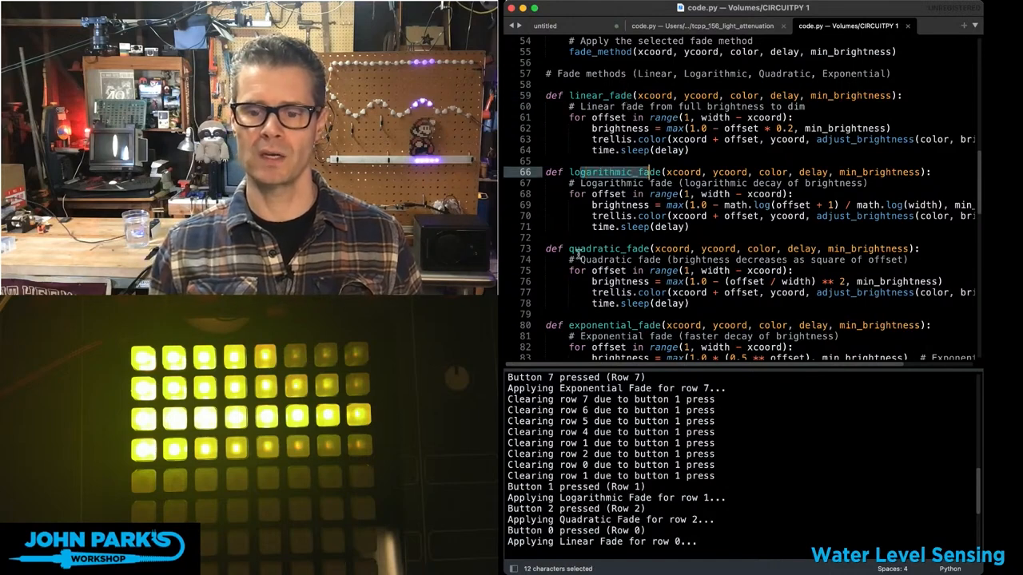
double_click(612, 325)
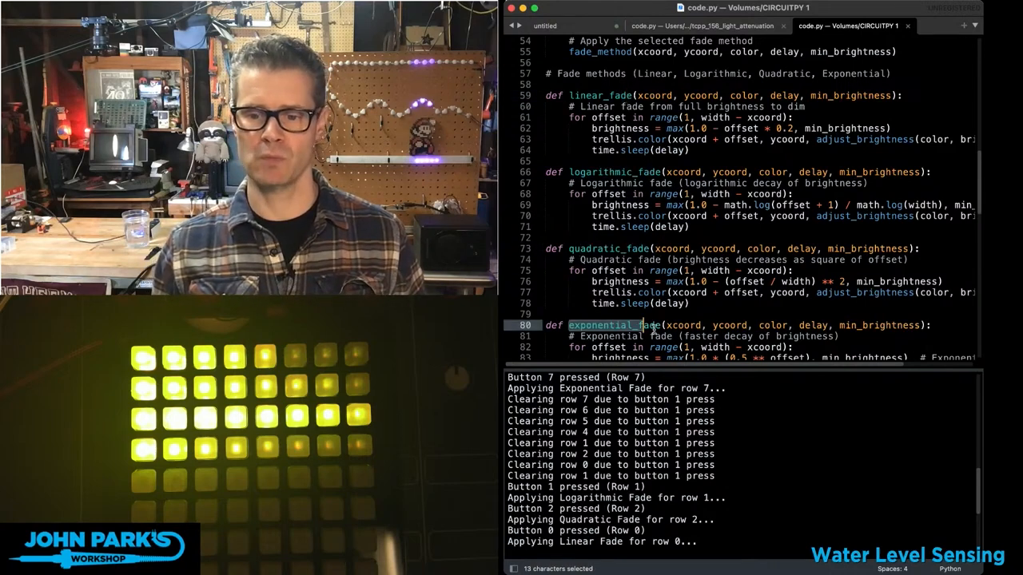